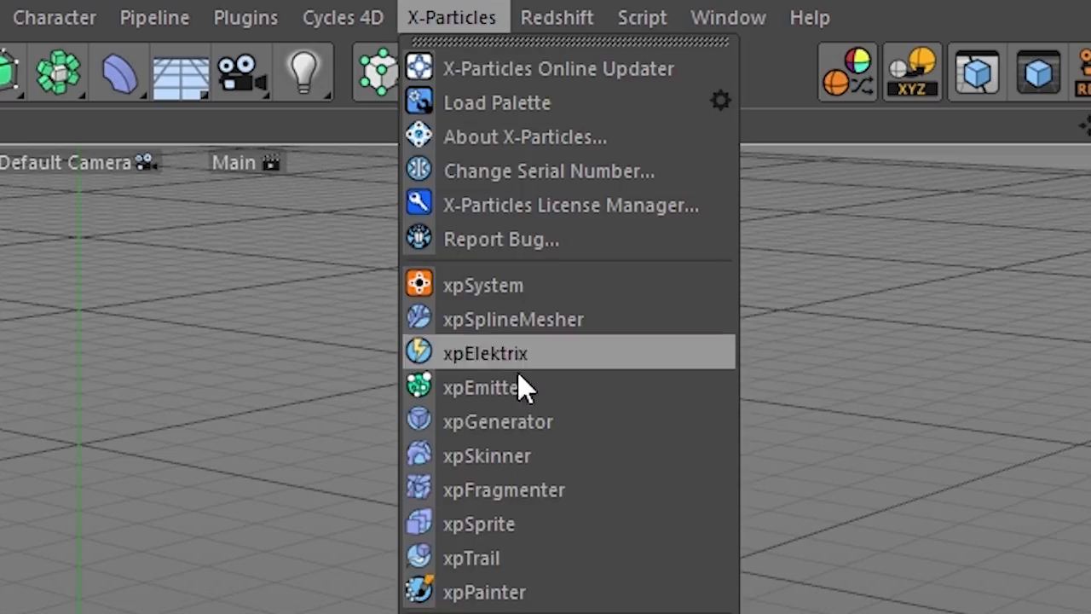
Show the X-Particles menu listing xpSystem, xpEmitter and xpTrail.
left_click(483, 387)
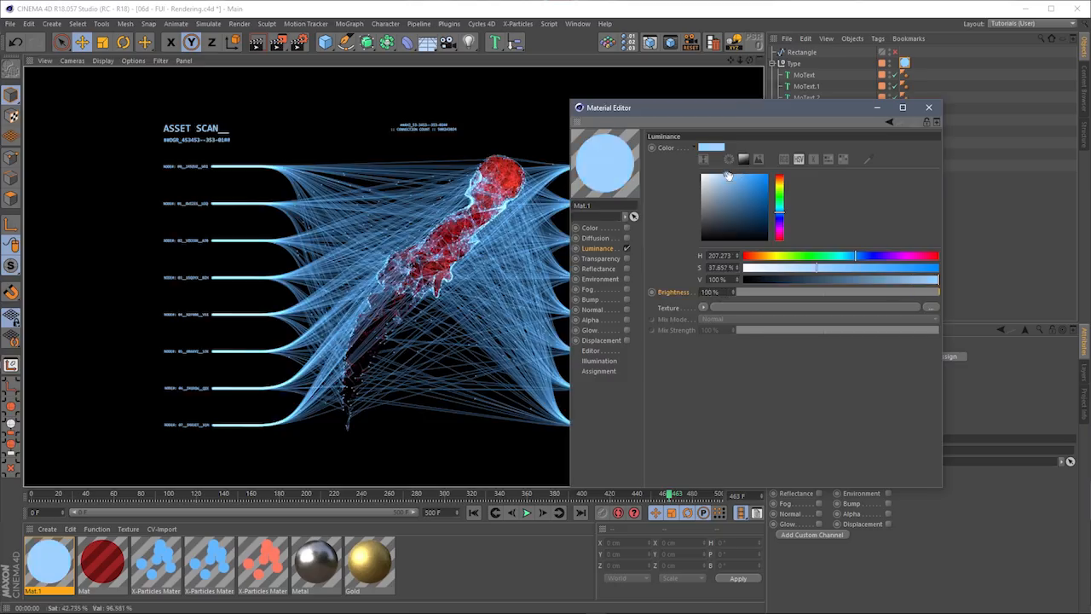
Play the asset-scan animation so the connection-line web forms around the dagger.
left_click(526, 512)
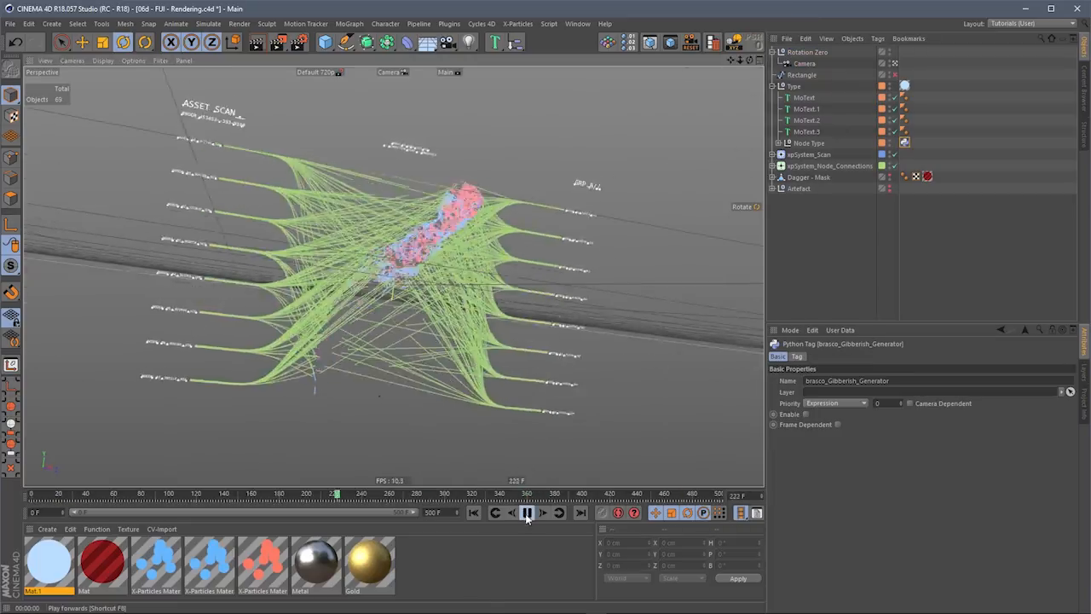